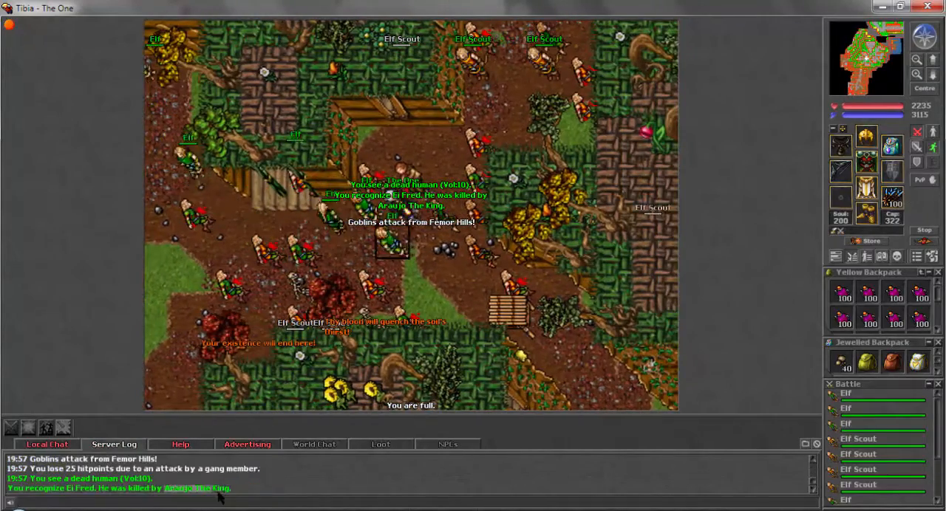
- Cast the 'exiv' spell to return to the temple city, then open the green loot backpack in its own window
{"action": "type", "text": "exiv"}
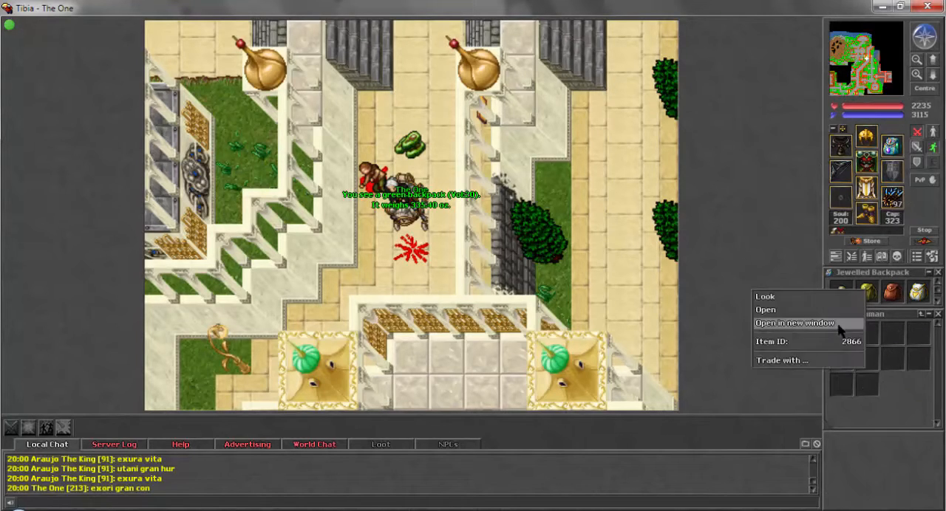
{"action": "left_click", "coordinate": [793, 322]}
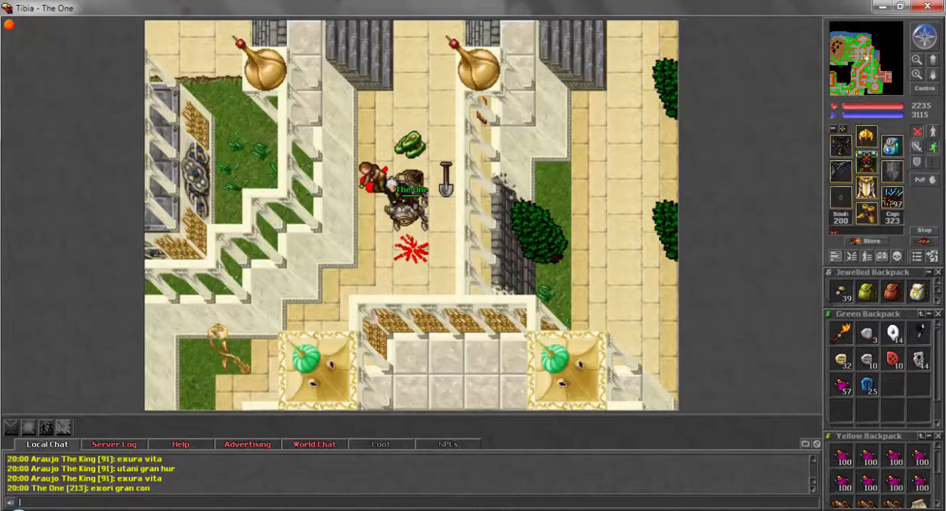